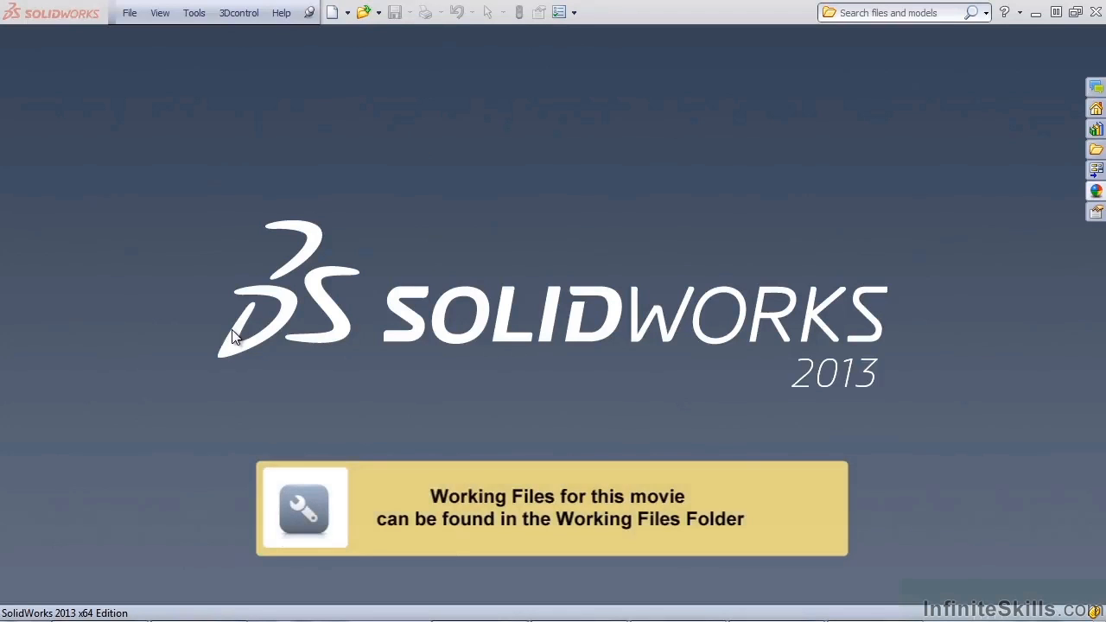
mouse_move(371, 16)
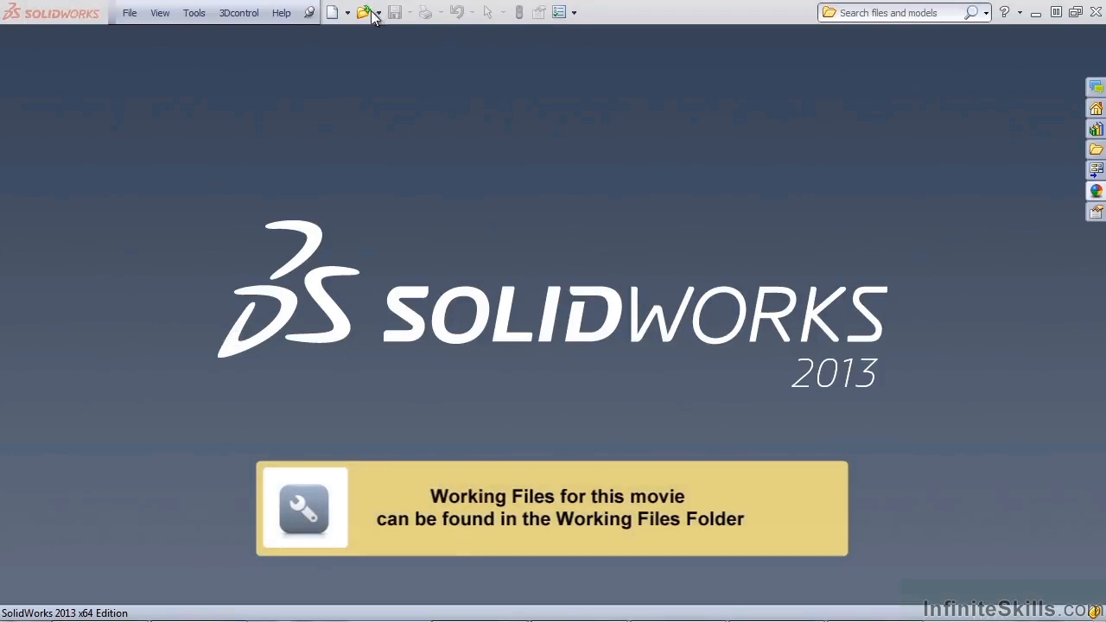
Step: Open the 'Engine for motion' assembly file from the toolbar
left_click(365, 12)
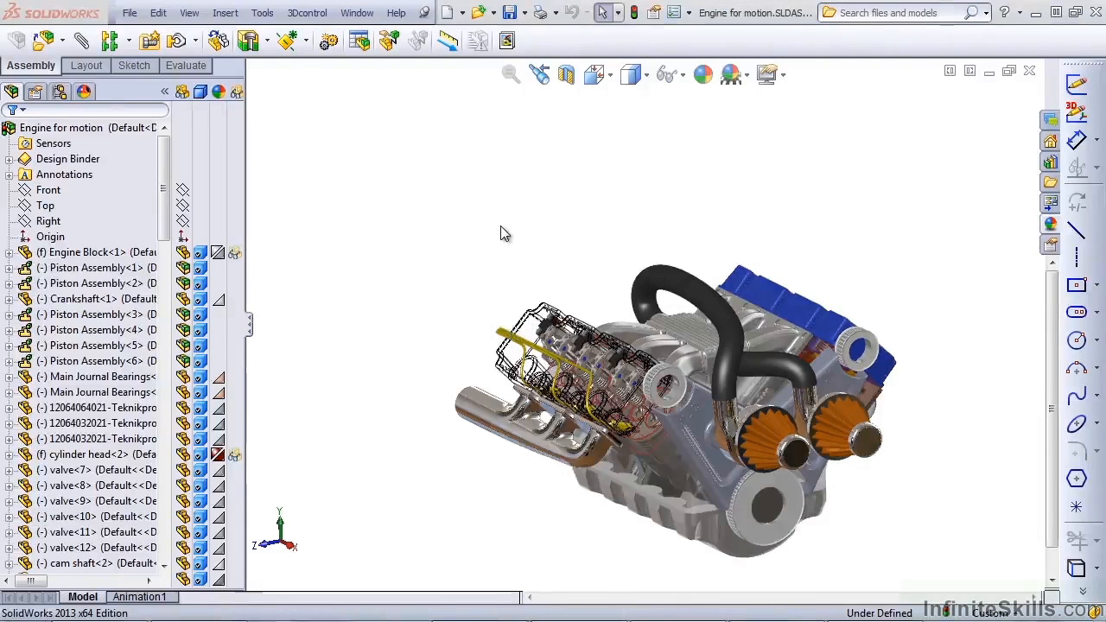
Step: Rotate the engine assembly to view it from the other side
left_click_drag(674, 397, 587, 345)
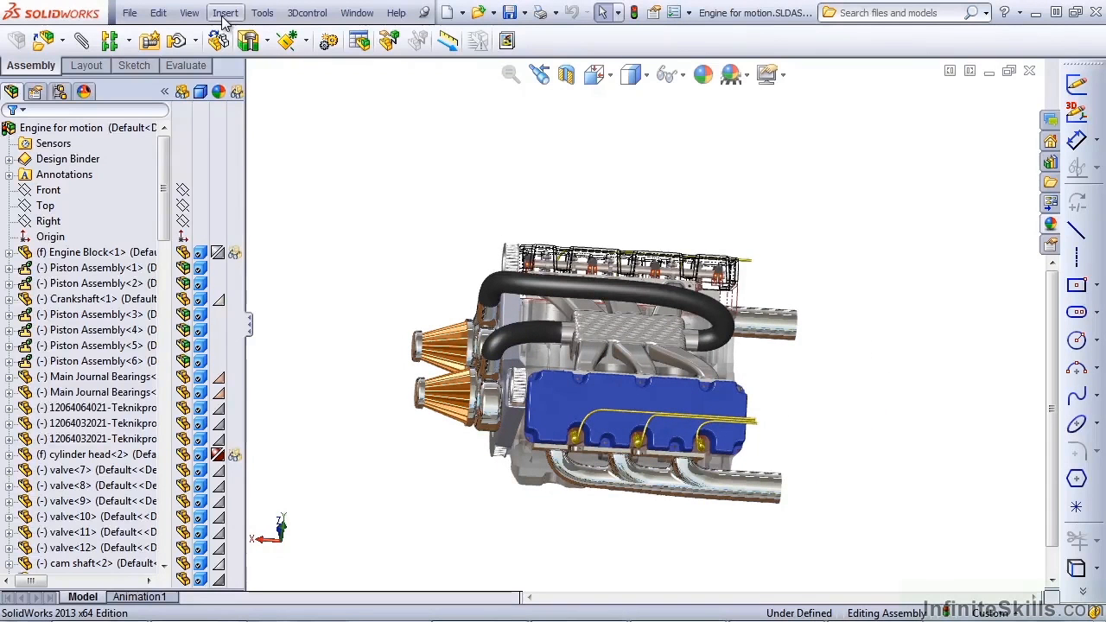
Step: Insert cloud.SLDPRT as an existing component and place it beside the engine
left_click(224, 12)
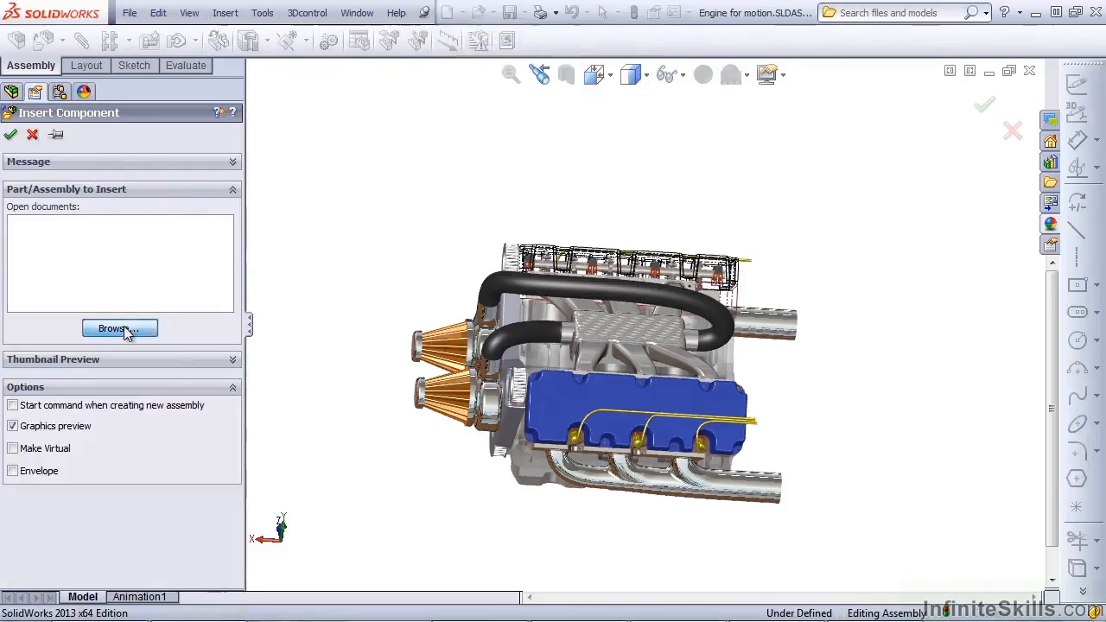
left_click(119, 328)
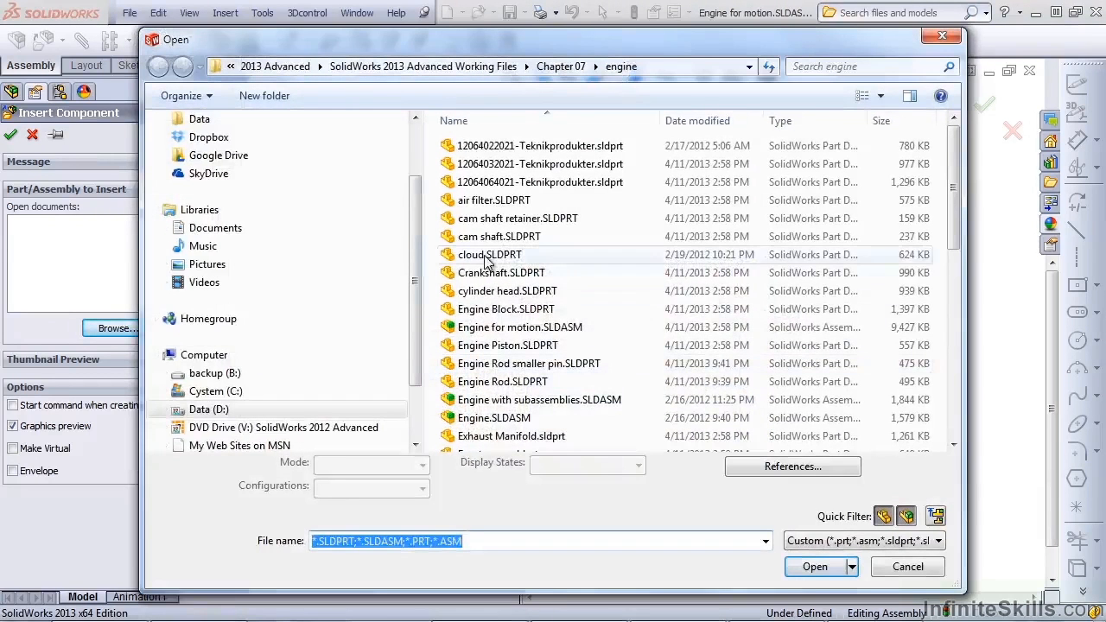
left_click(489, 254)
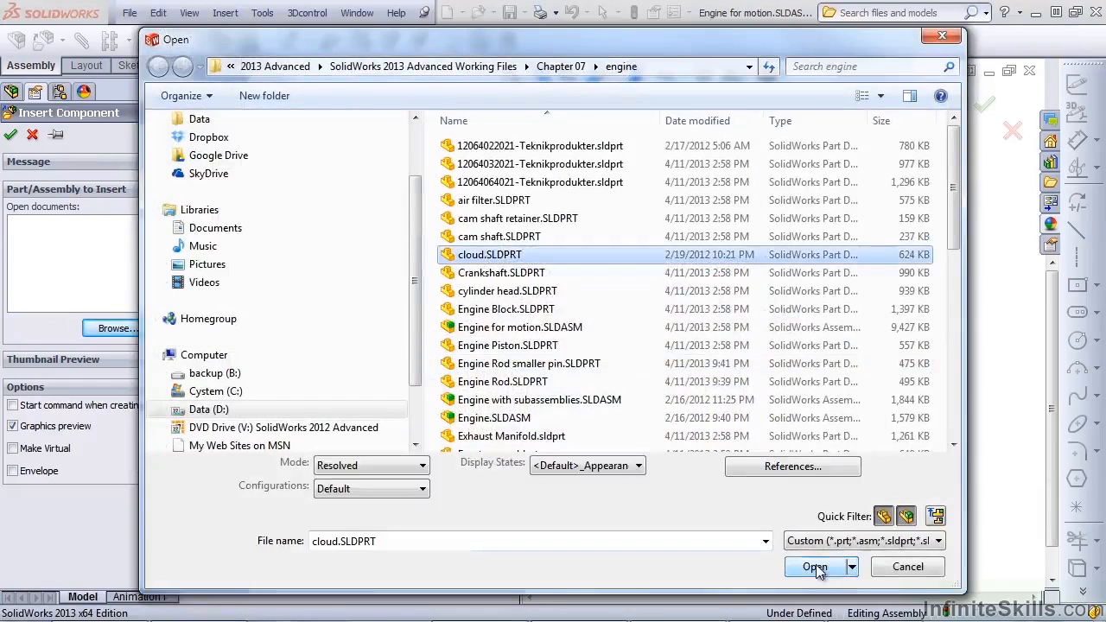
left_click(812, 566)
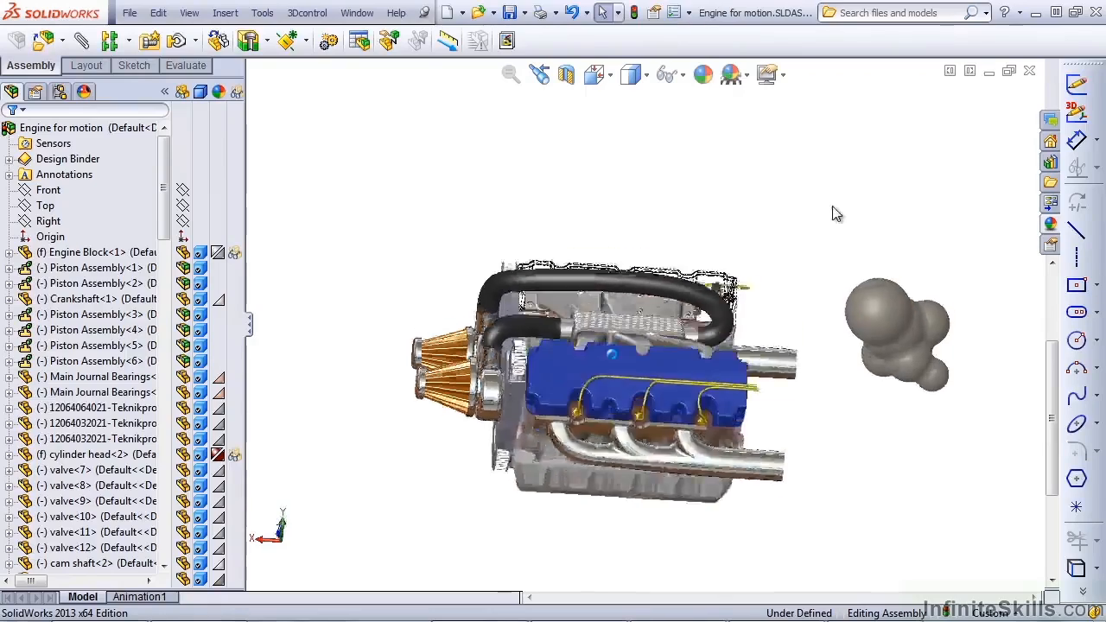
Step: Rotate the view to see the engine side-on near the exhaust
left_click_drag(837, 214, 836, 377)
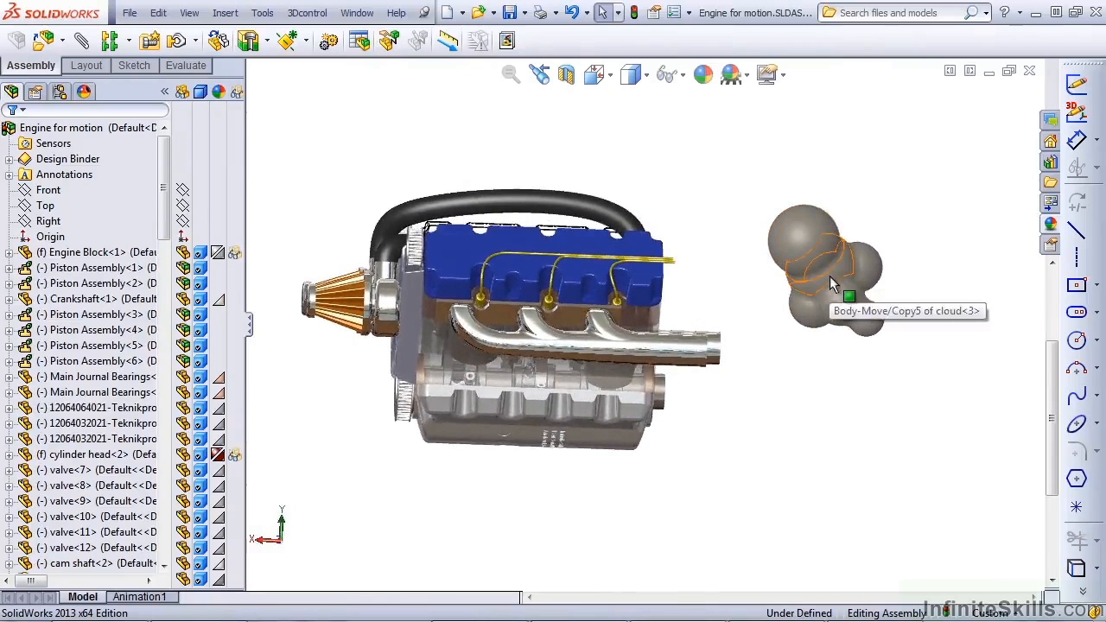
mouse_move(878, 331)
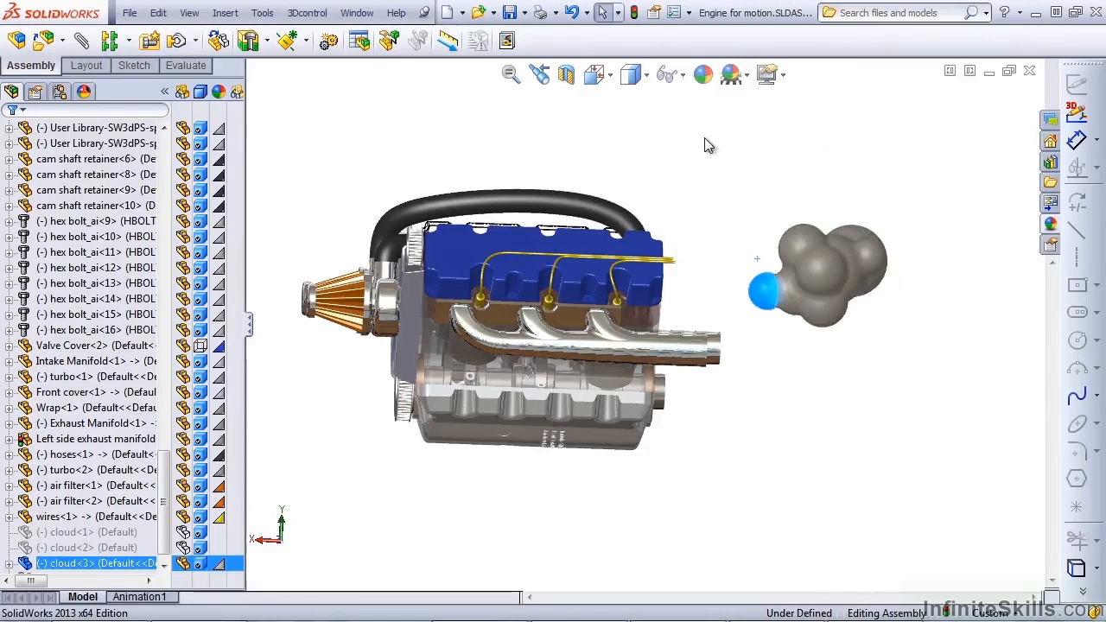
mouse_move(788, 261)
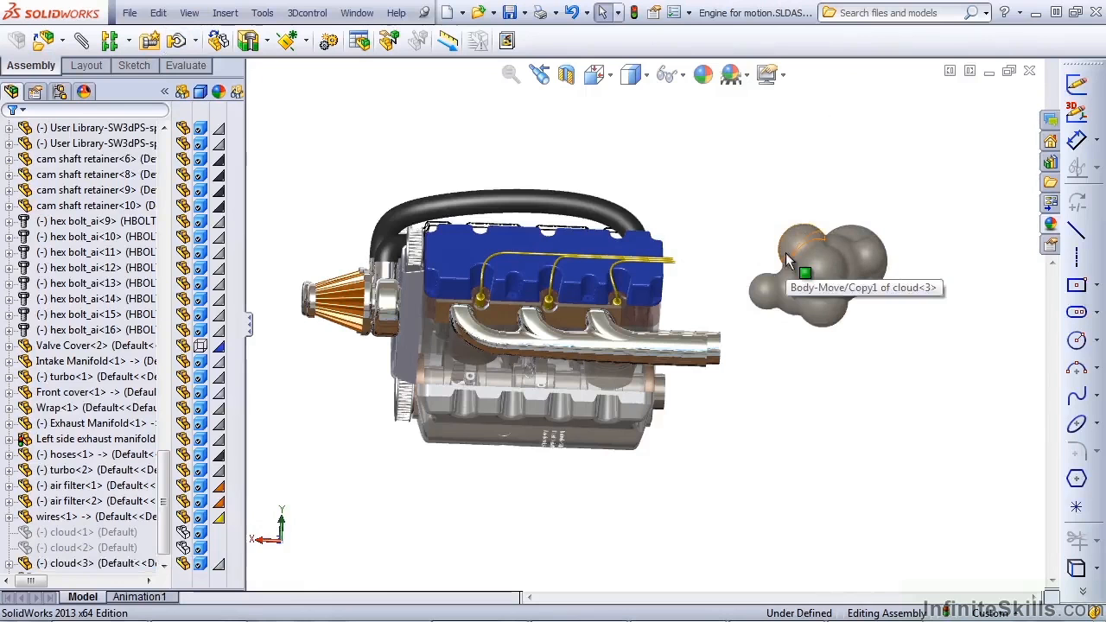
Step: Select the whole cloud component beside the exhaust via its context toolbar
left_click(804, 273)
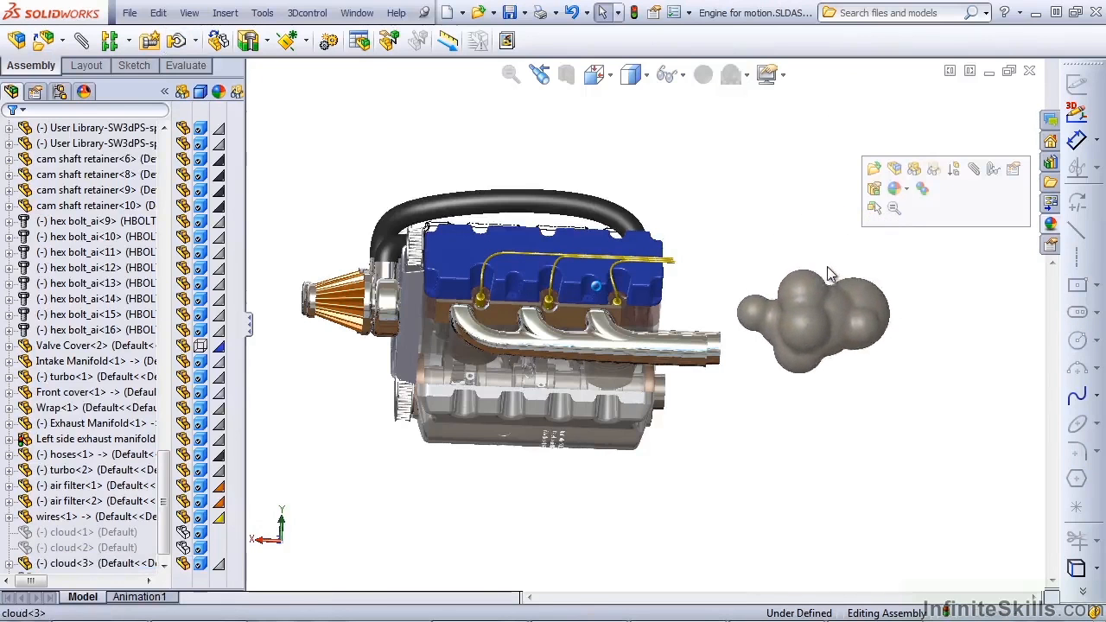
left_click(812, 325)
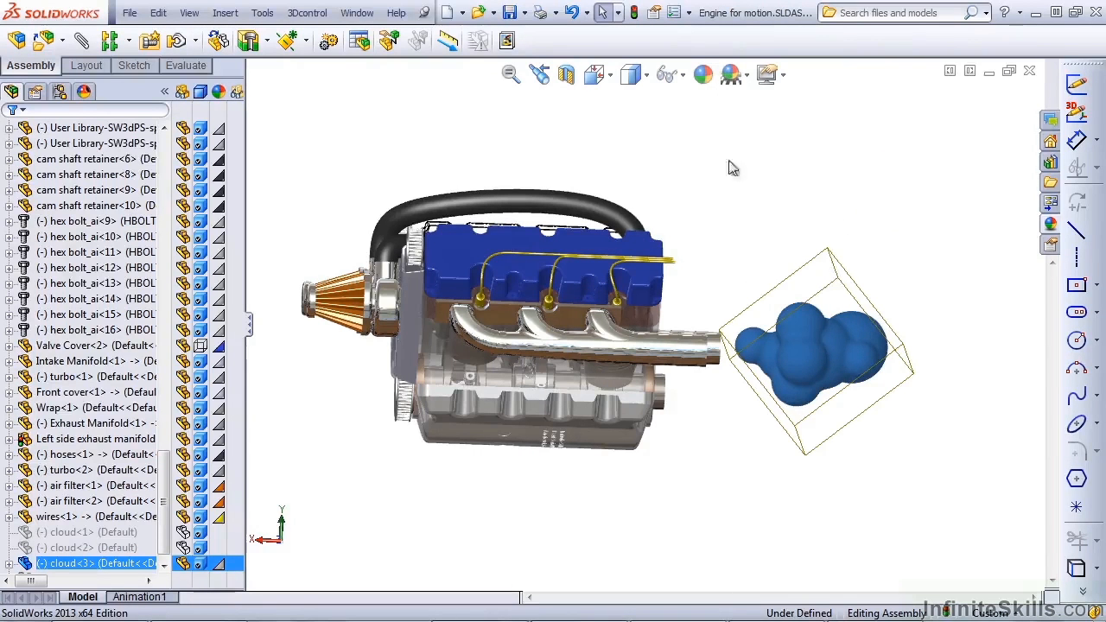
mouse_move(539, 73)
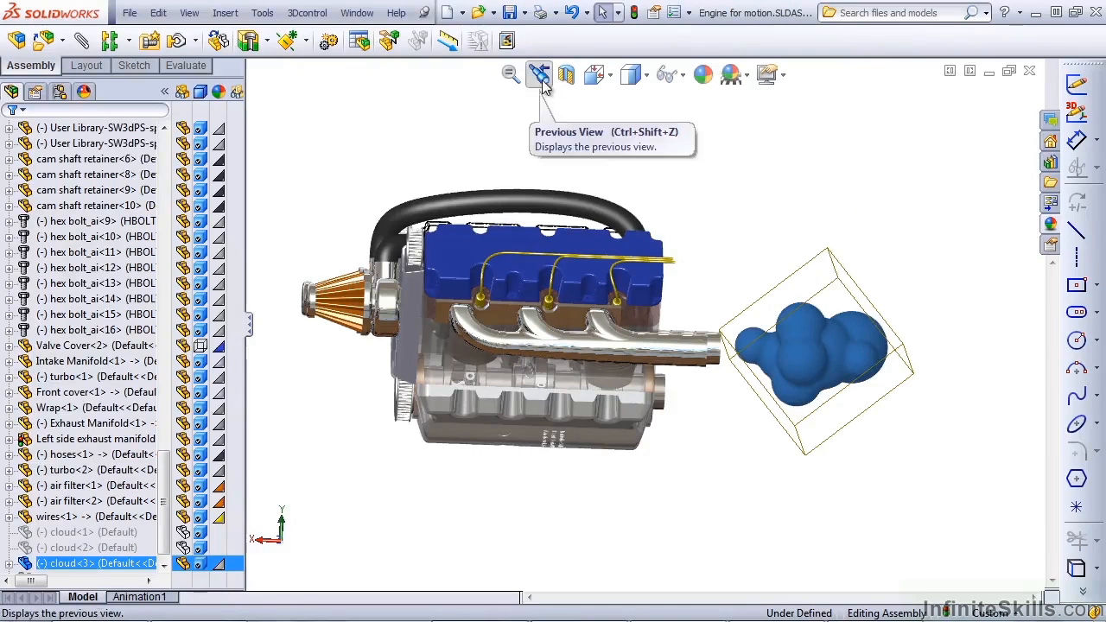
mouse_move(759, 221)
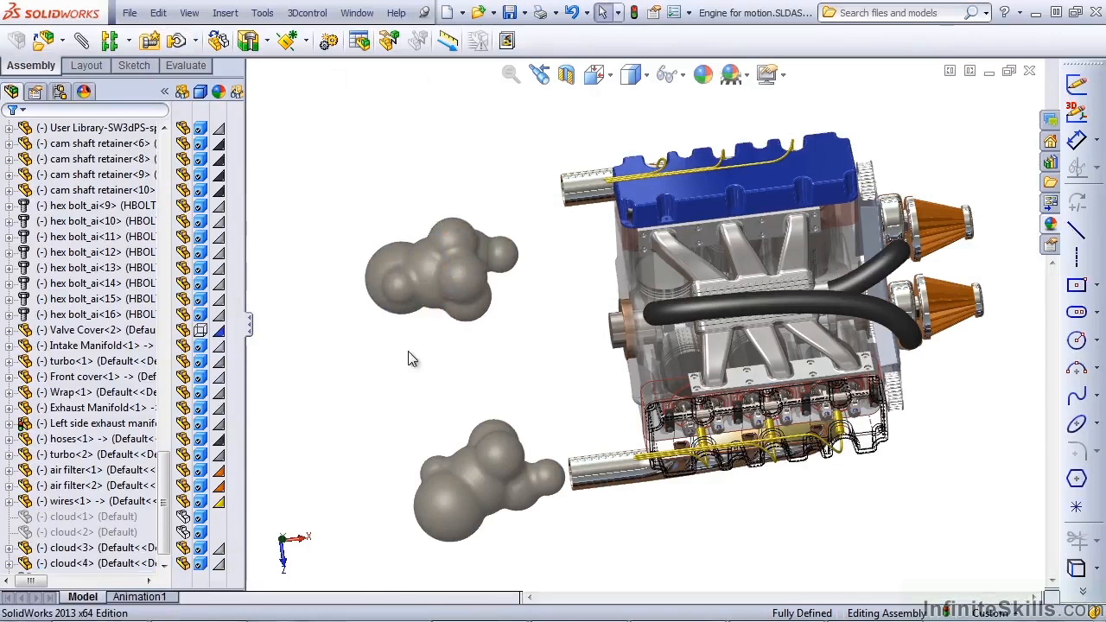
mouse_move(423, 276)
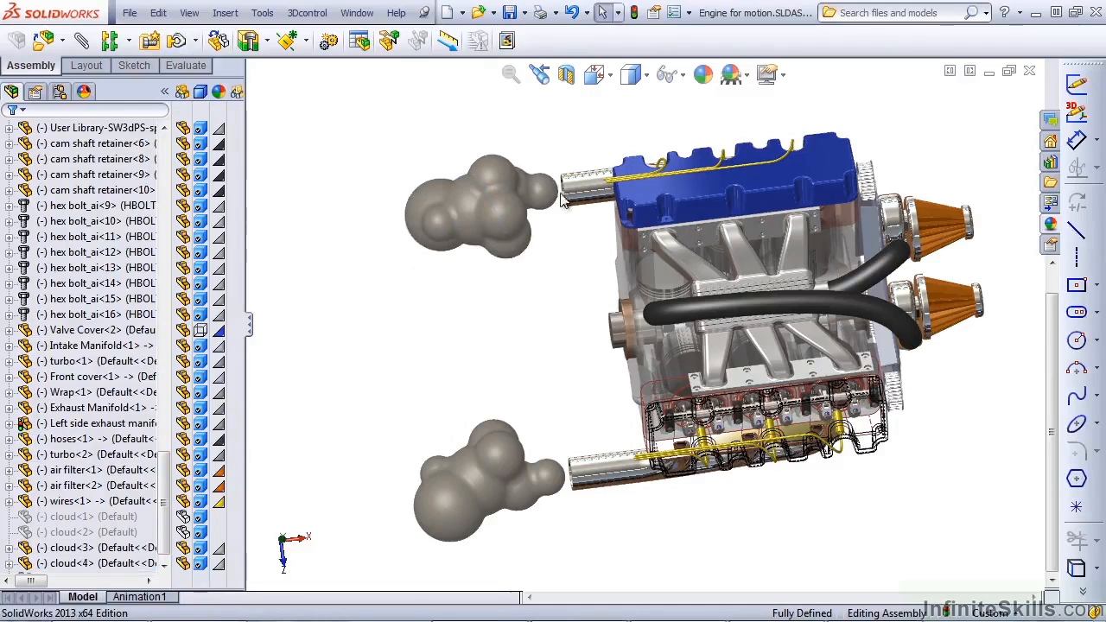
mouse_move(515, 294)
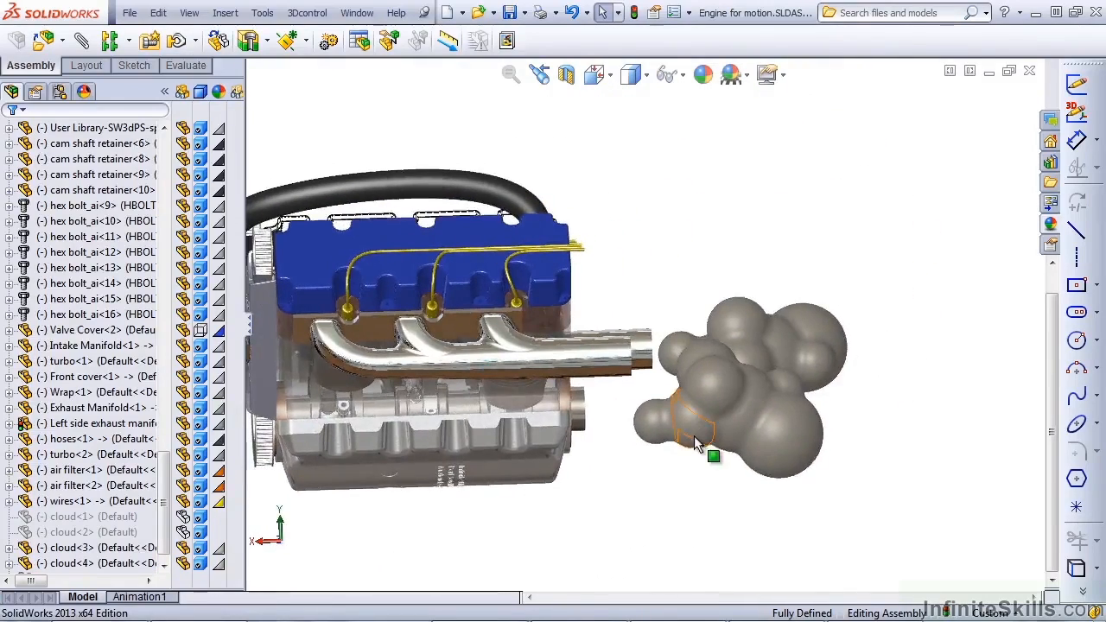
Step: Move the cloud at the pipe end onto the exhaust pipe opening
left_click(691, 388)
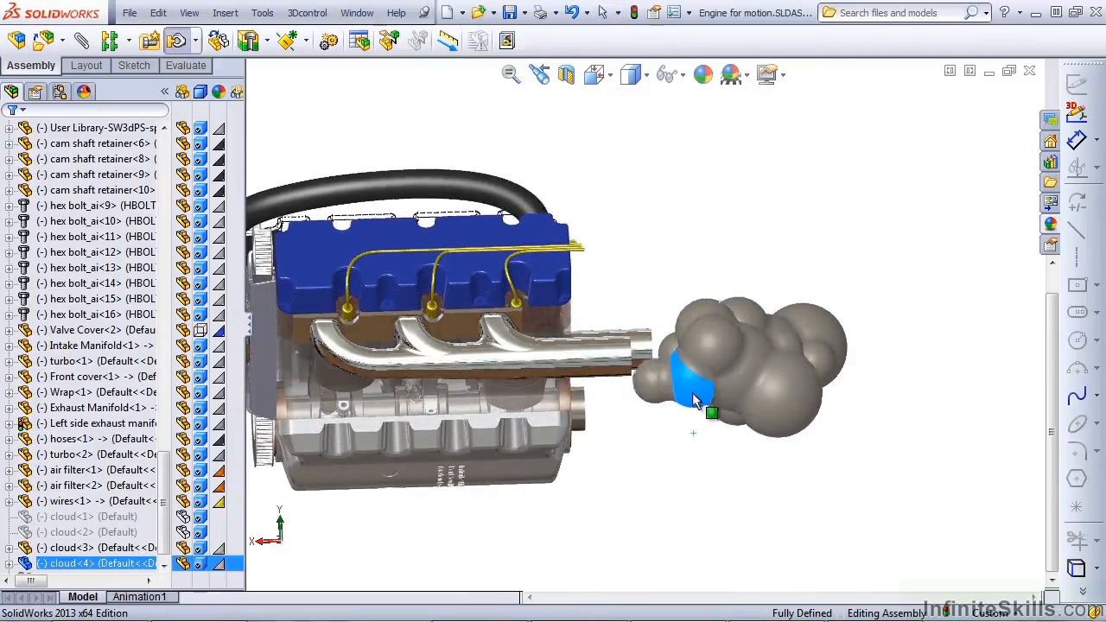
left_click_drag(694, 397, 701, 376)
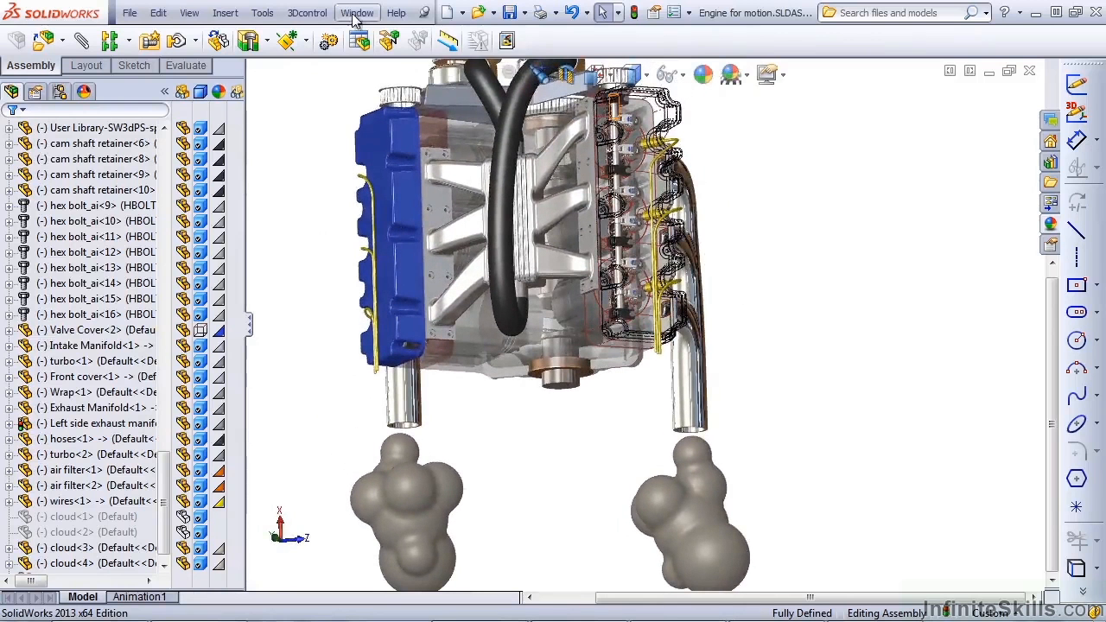
Step: Switch to a Four View viewport layout: Top, Trimetric, Front and Right
left_click(356, 12)
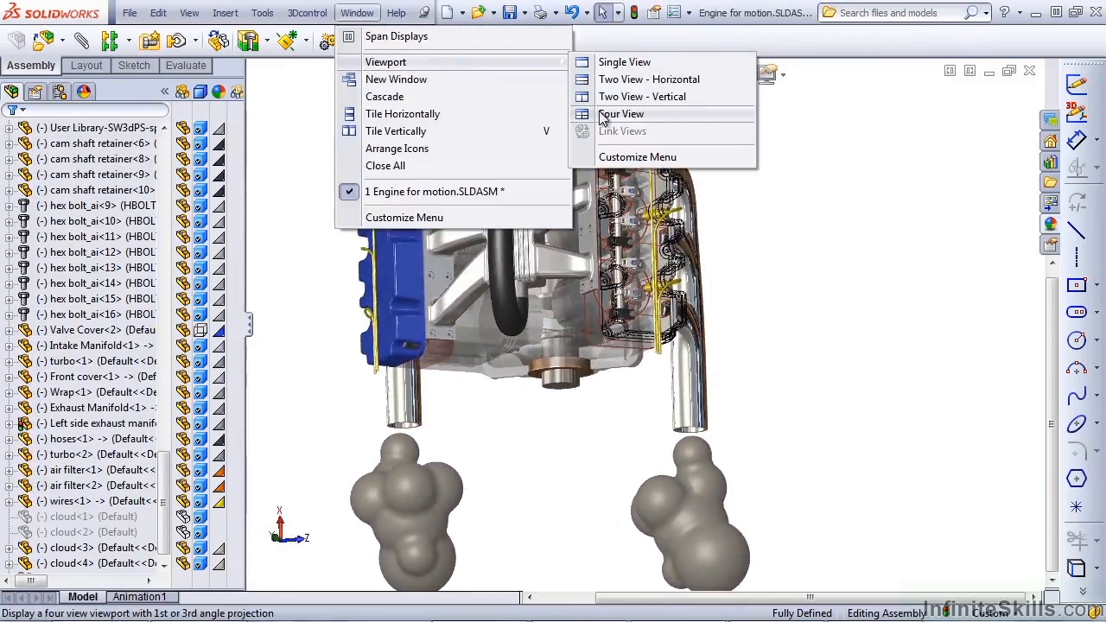
mouse_move(601, 118)
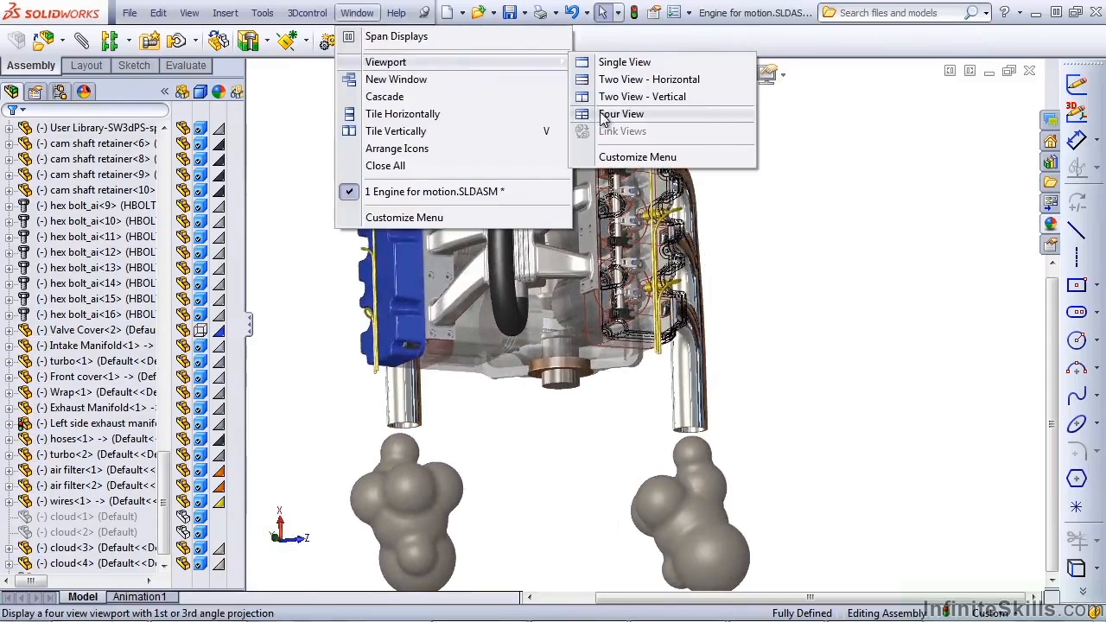
left_click(622, 114)
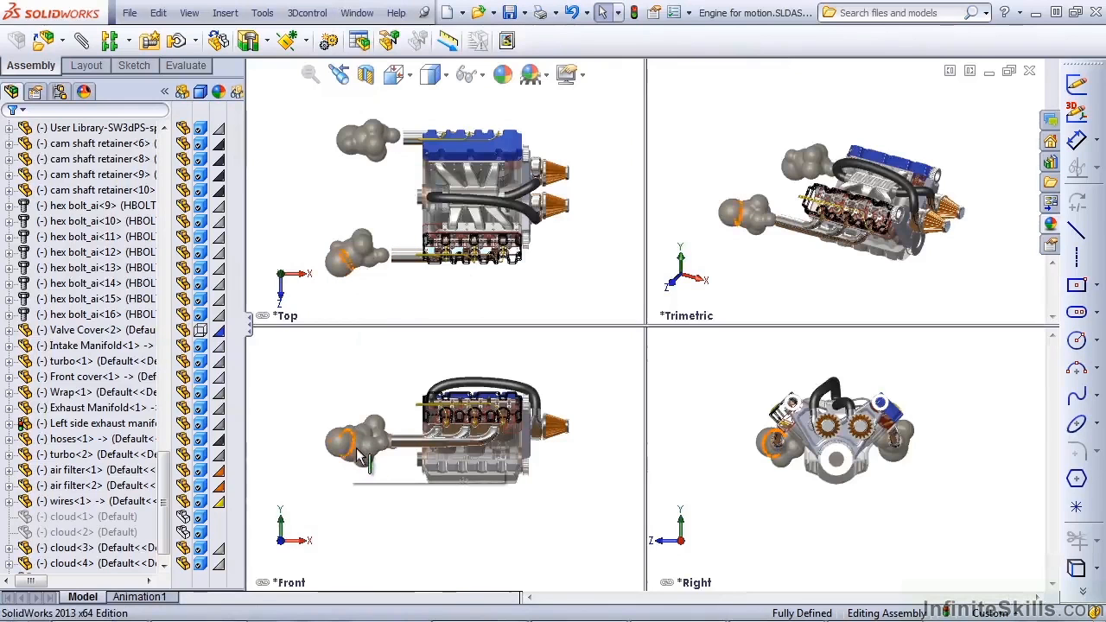
mouse_move(359, 452)
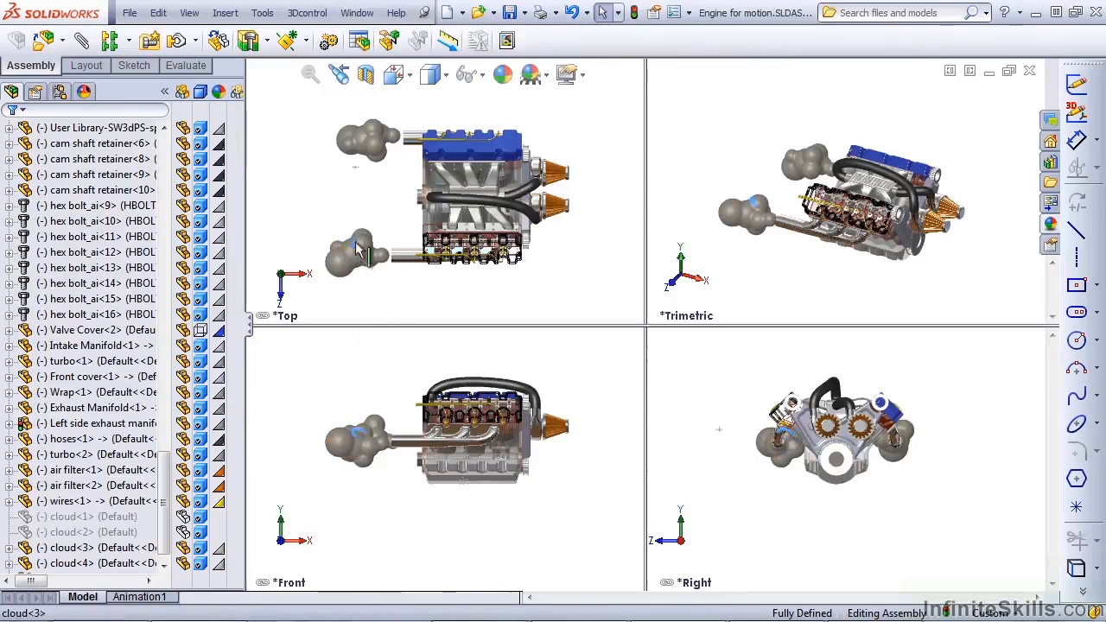
left_click(359, 251)
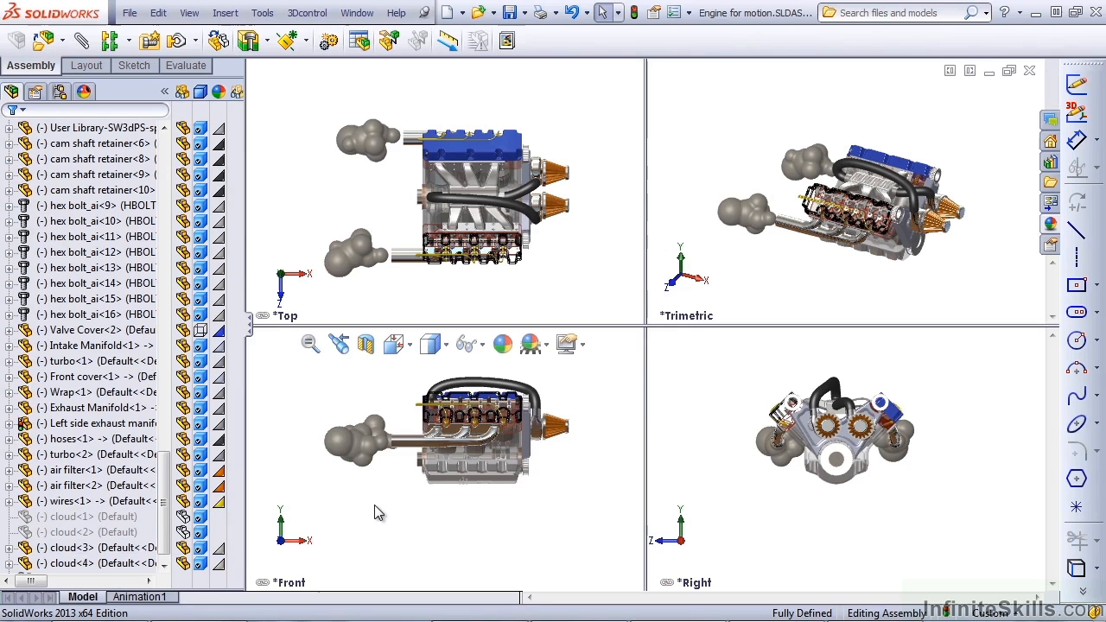
mouse_move(383, 506)
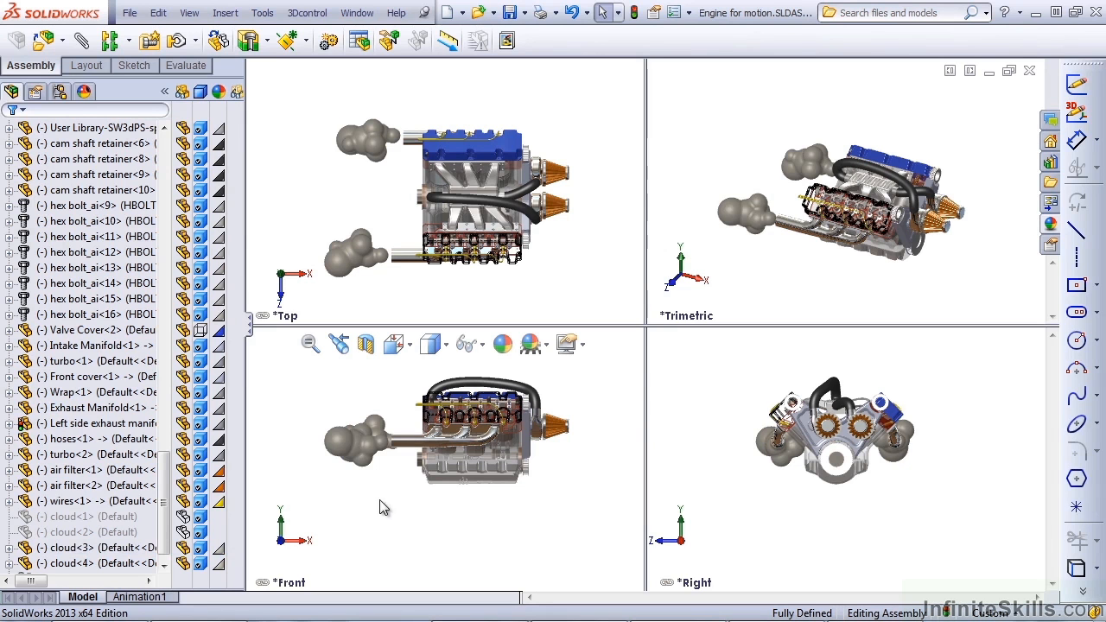
mouse_move(648, 325)
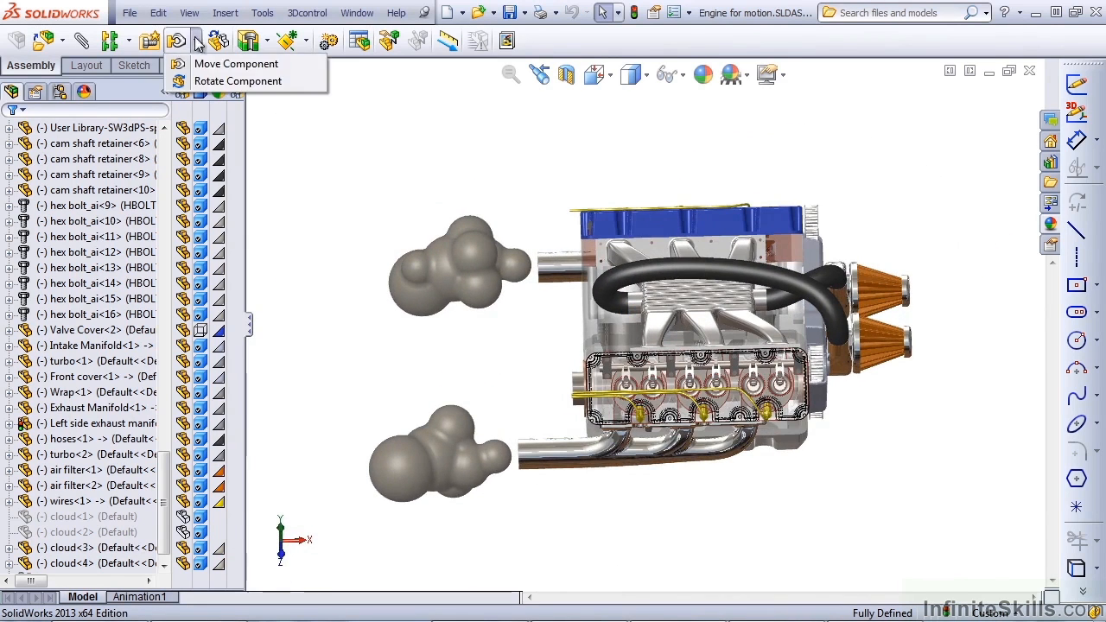
mouse_move(238, 81)
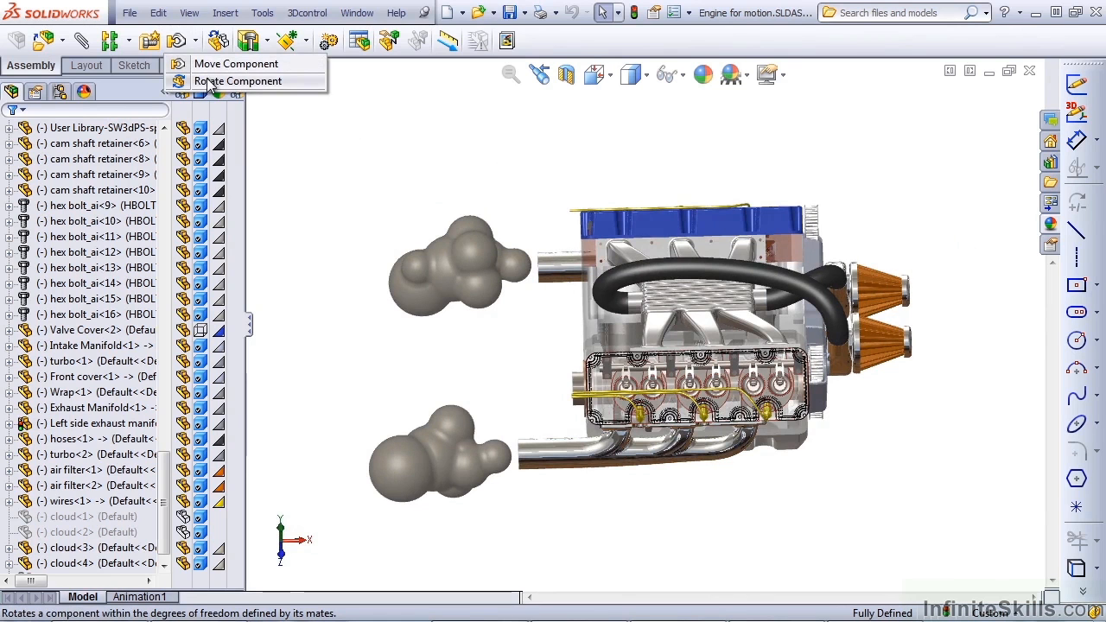
mouse_move(235, 64)
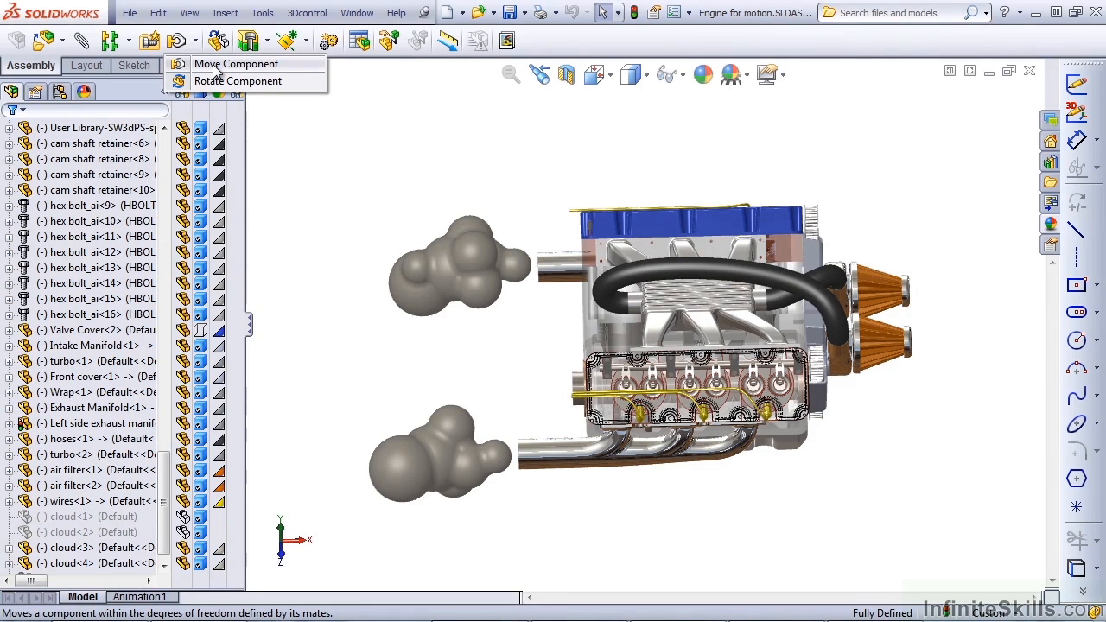
mouse_move(408, 308)
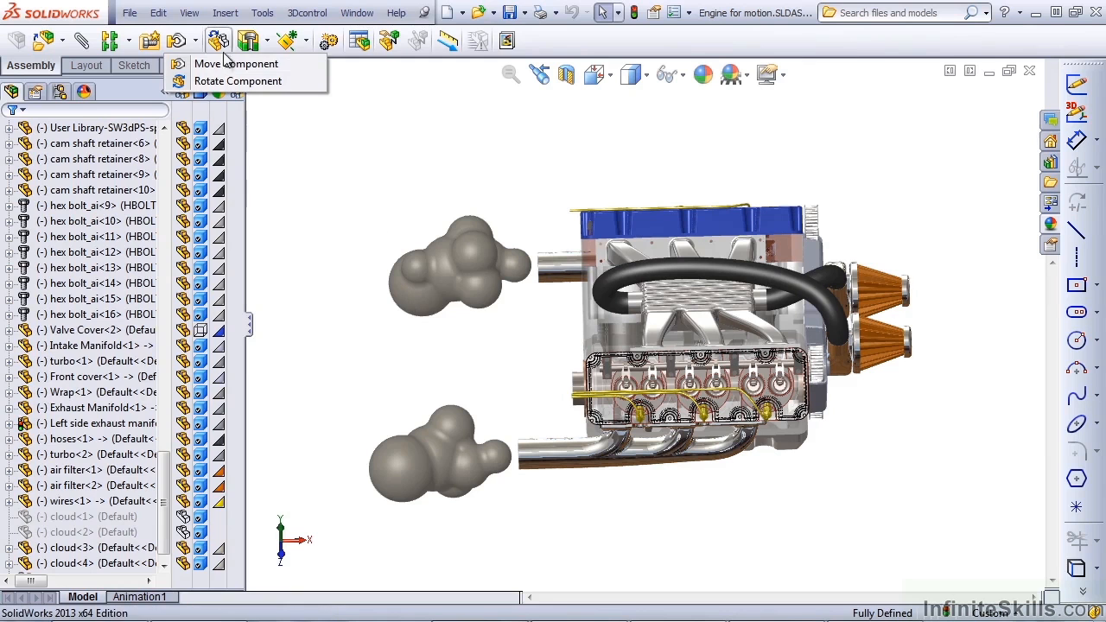
Step: Start Move Component to reveal its movement-type options
left_click(235, 63)
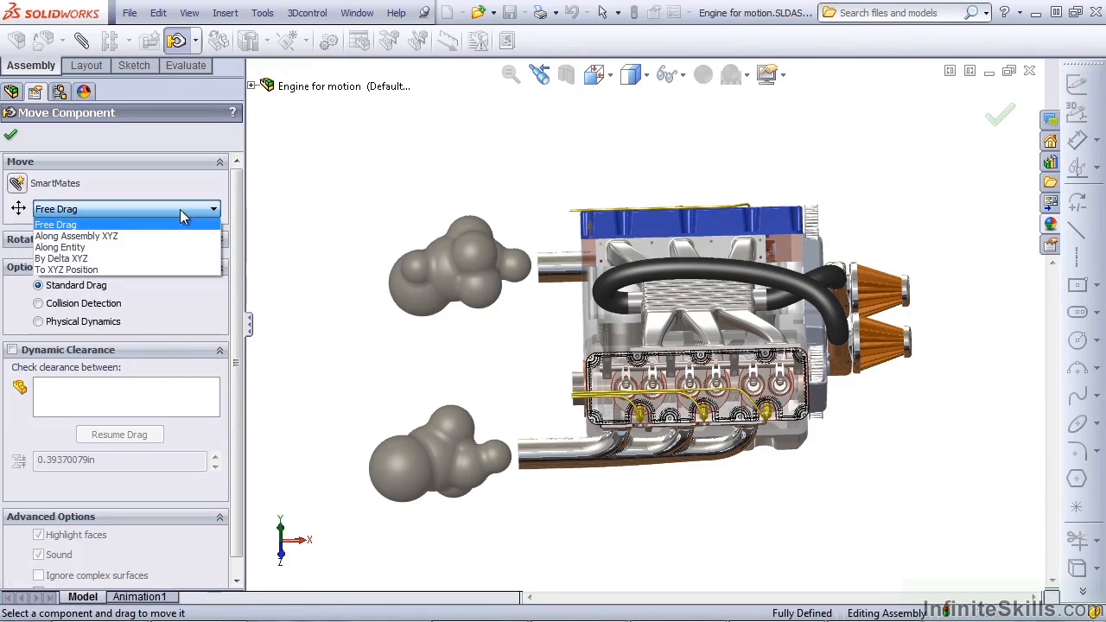
mouse_move(97, 235)
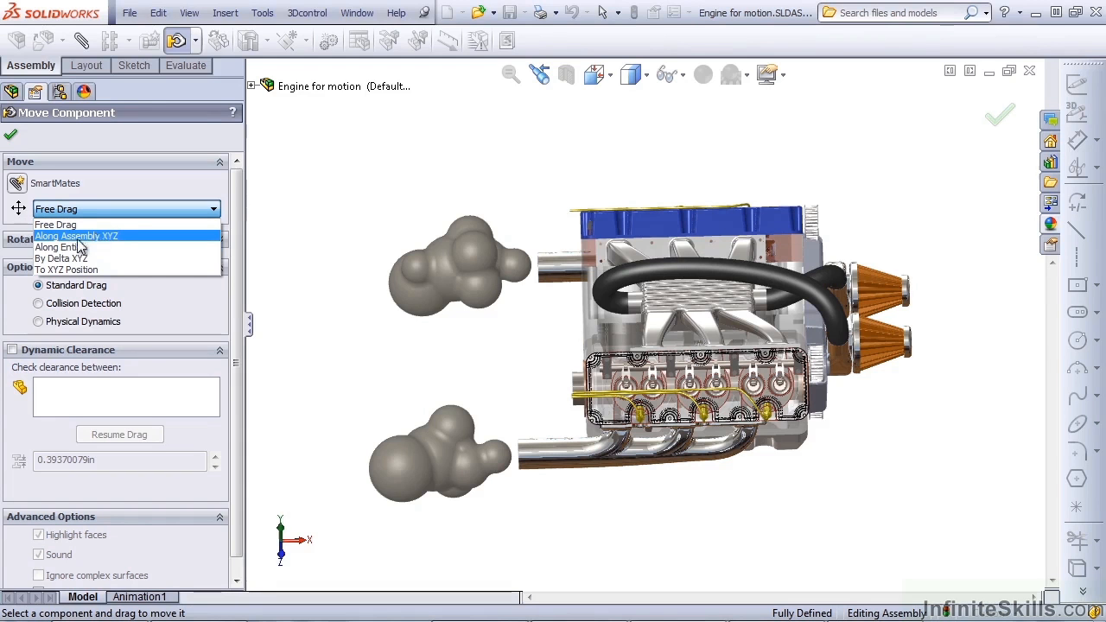
mouse_move(69, 247)
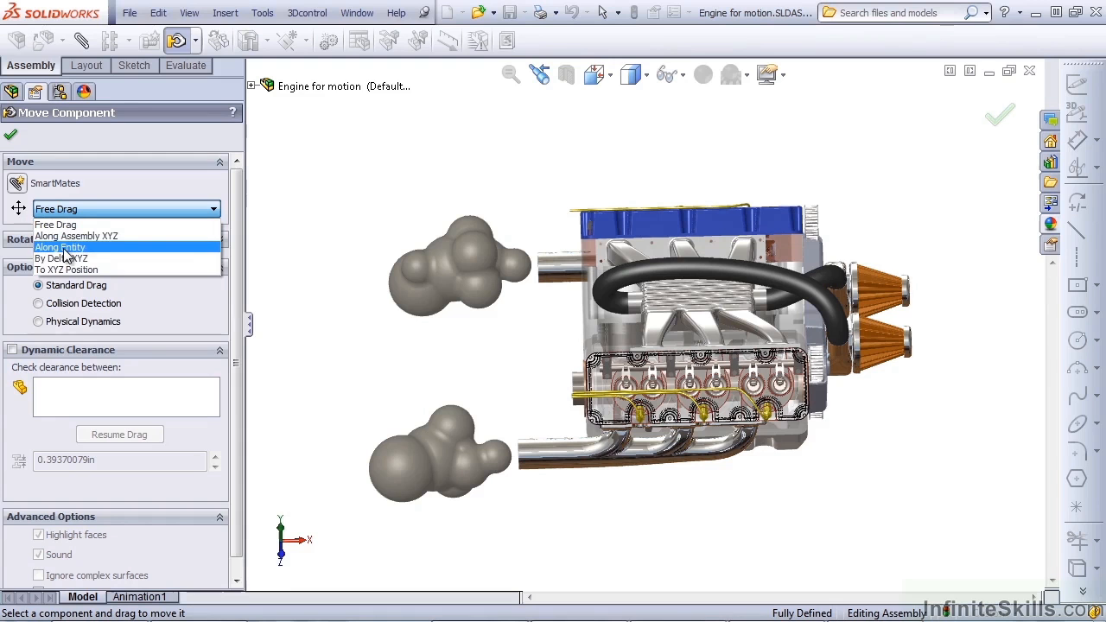
mouse_move(76, 259)
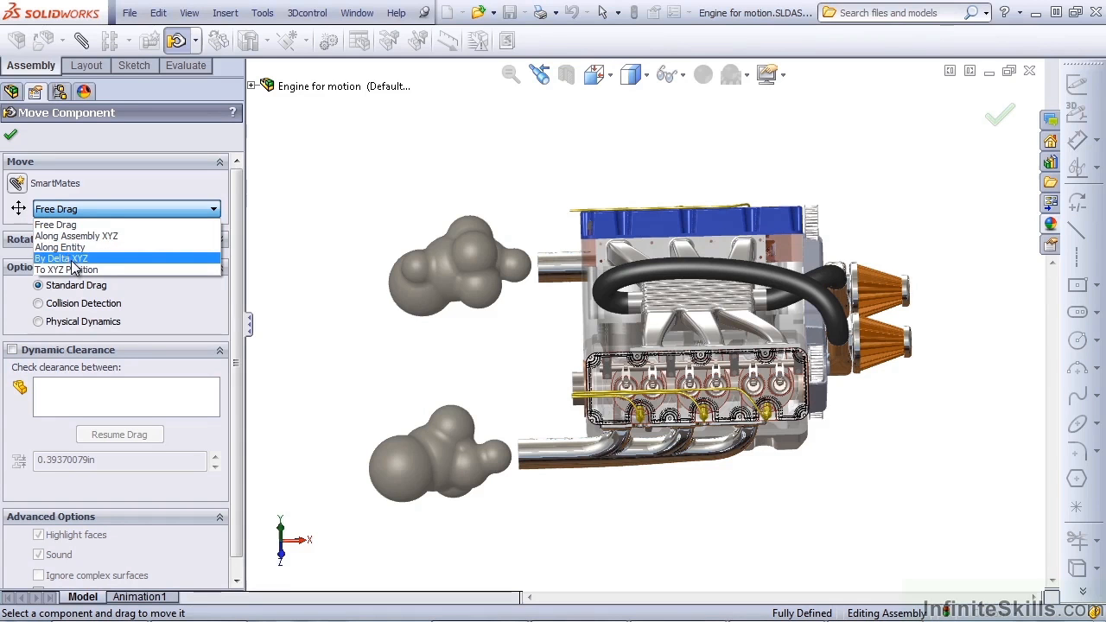
mouse_move(67, 270)
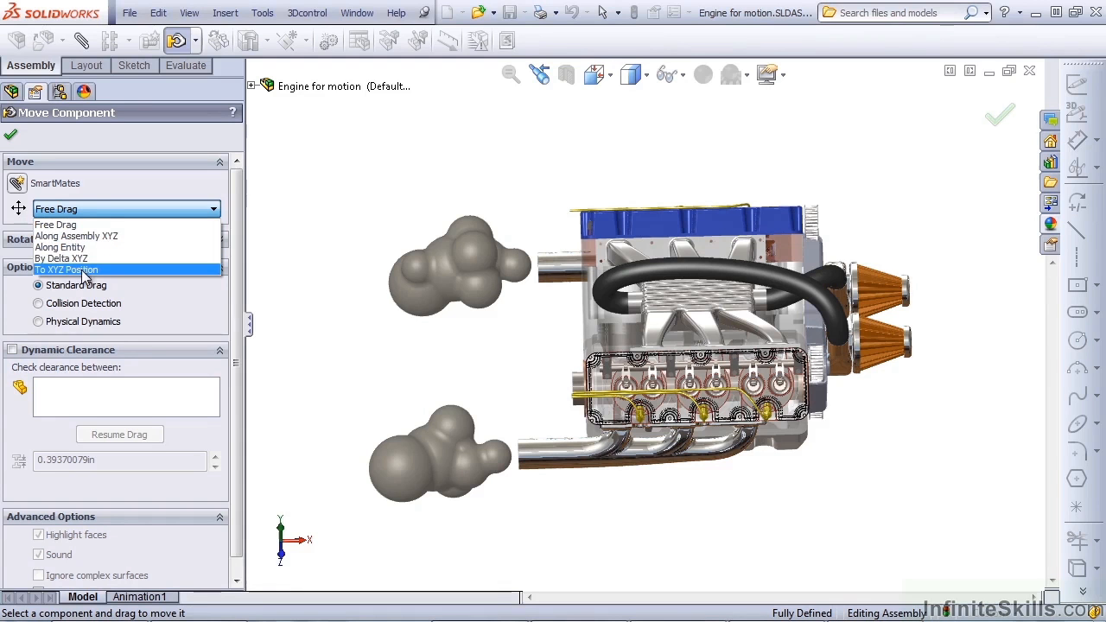
mouse_move(95, 235)
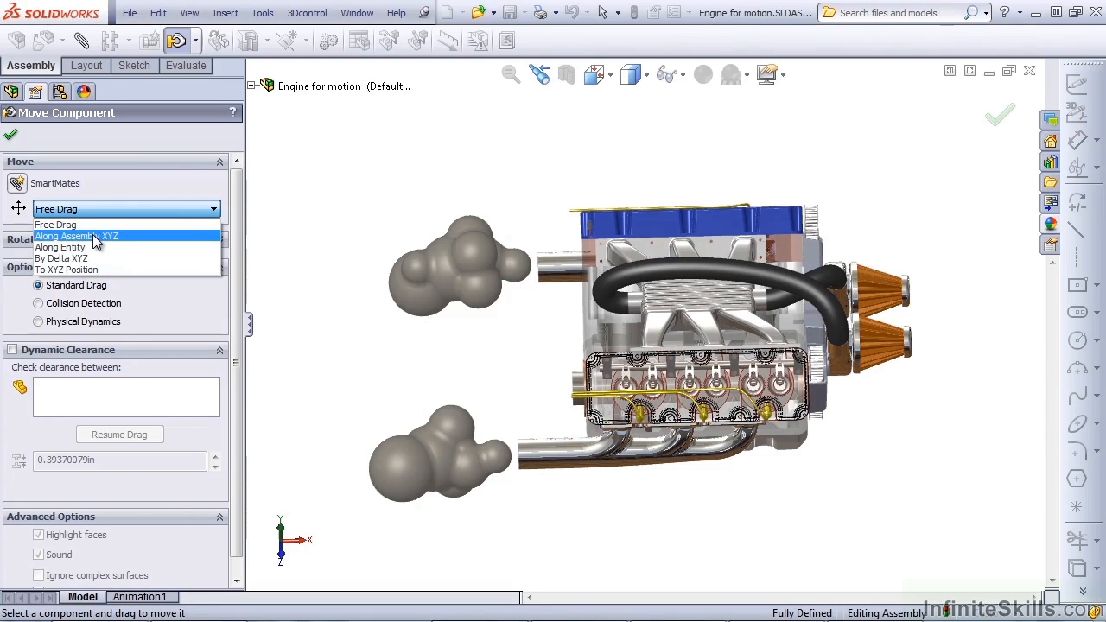
Step: Set the move to Along Assembly XYZ and slide the upper cloud to its exhaust end
left_click(76, 235)
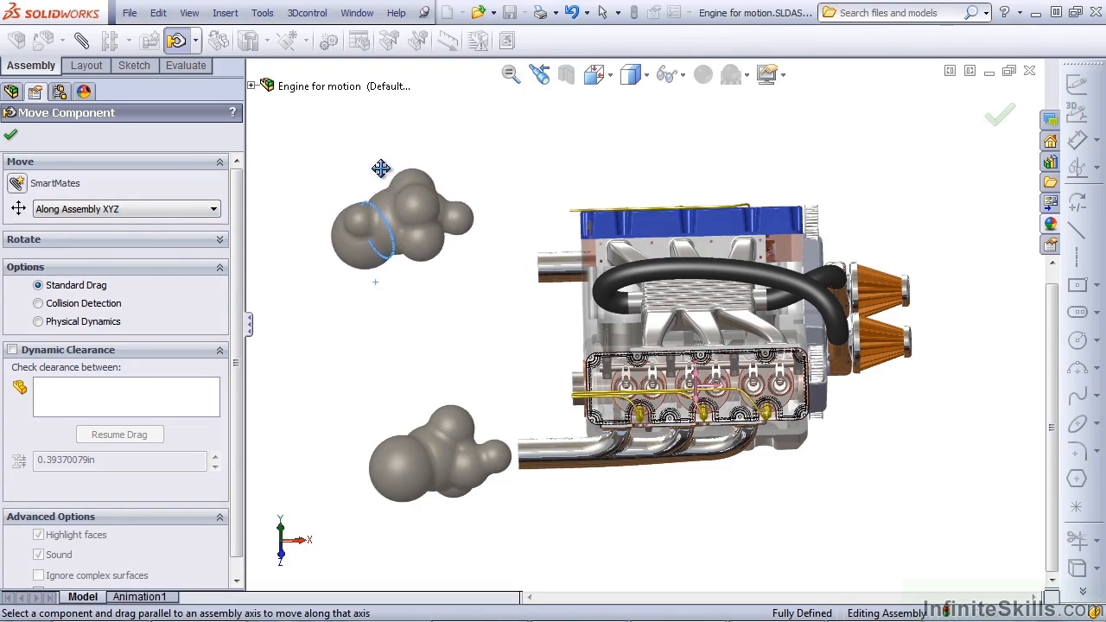
left_click_drag(382, 169, 359, 302)
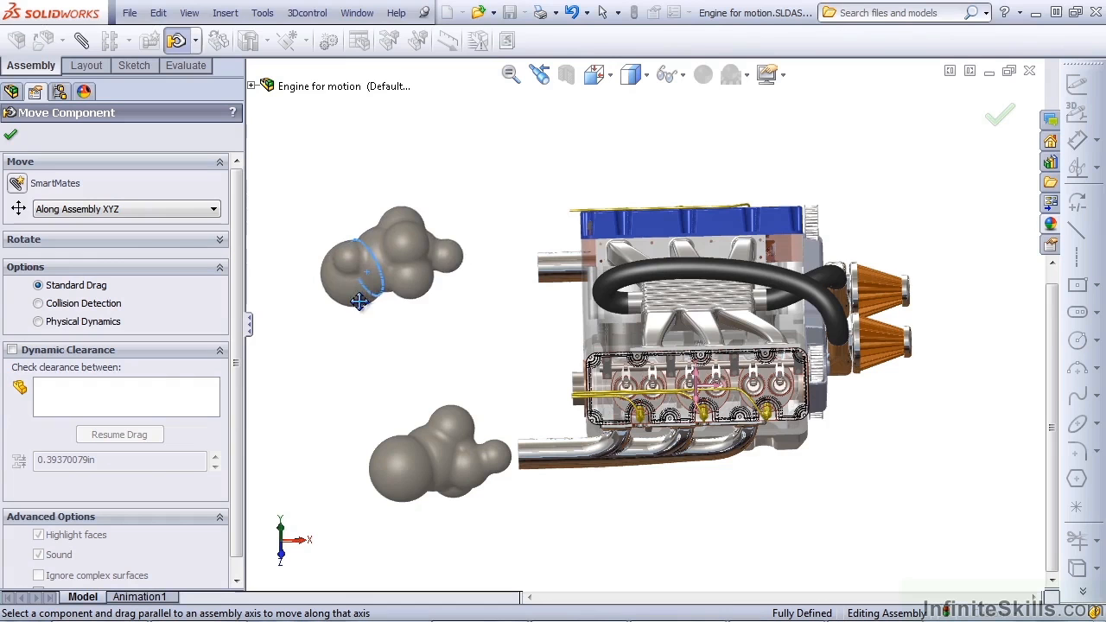
left_click_drag(359, 302, 423, 315)
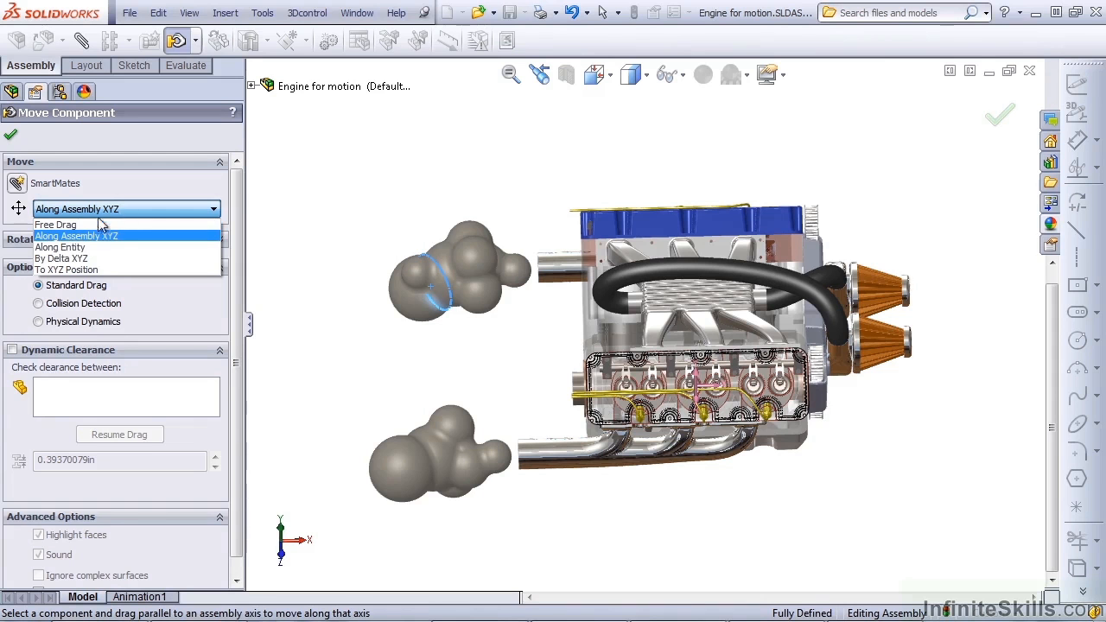
Step: Set the Move Component type to Along Entity
left_click(59, 245)
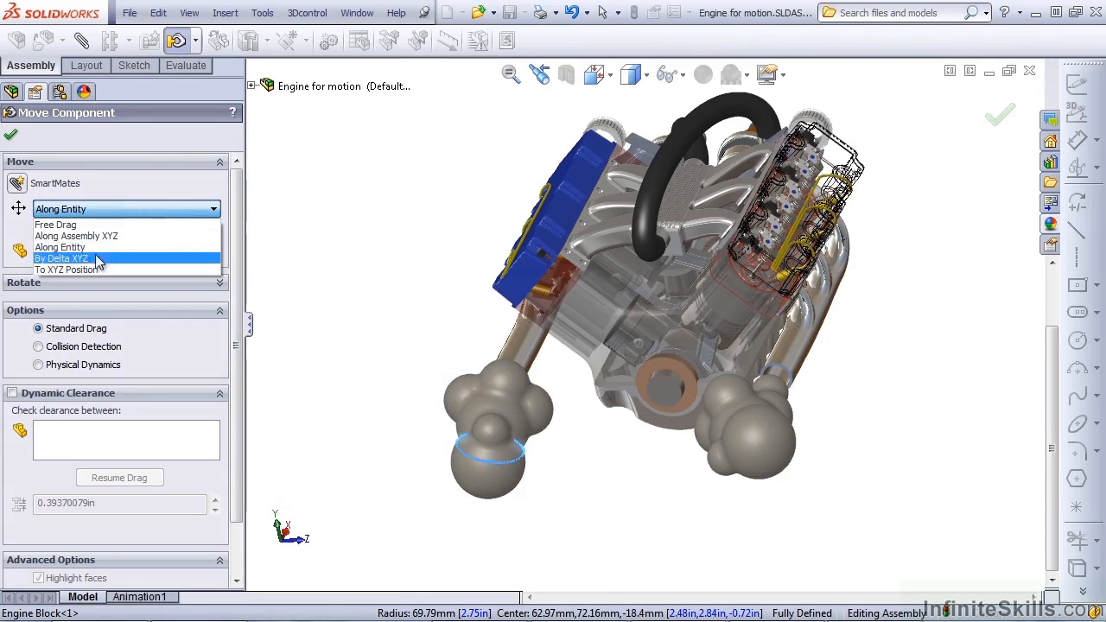
Step: Switch Move Component to By Delta XYZ so ΔX, ΔY and ΔZ offsets read zero
left_click(63, 260)
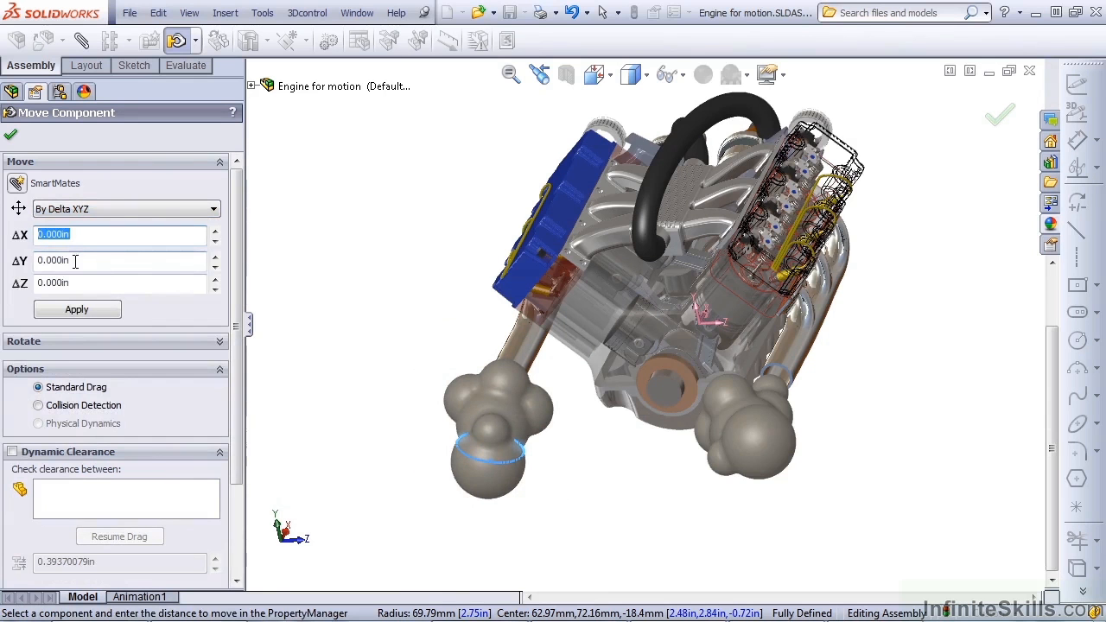
mouse_move(65, 259)
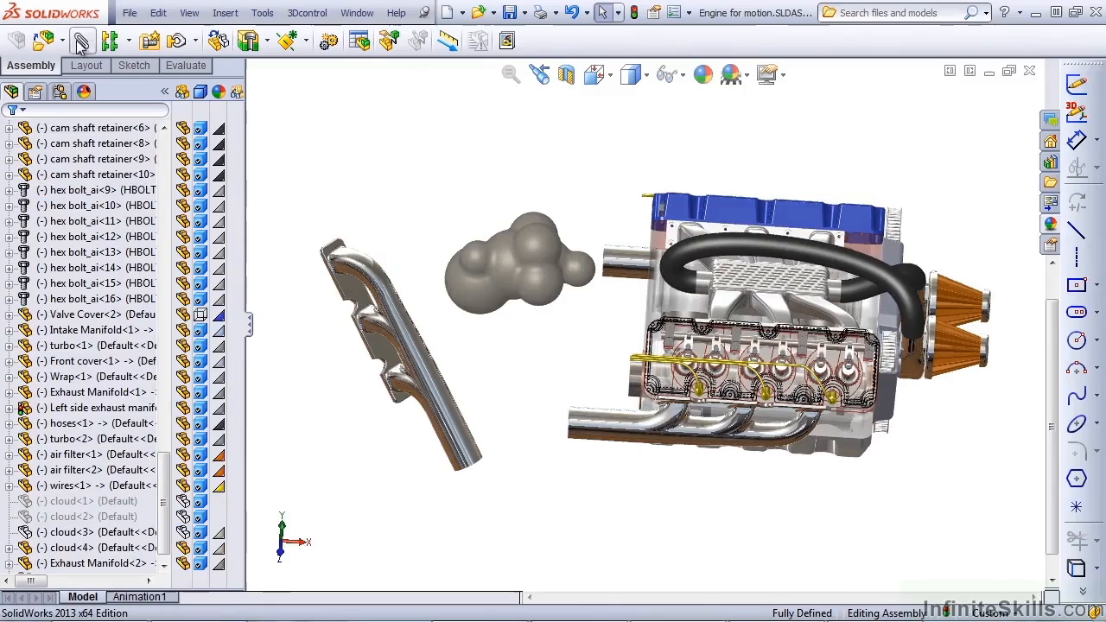
Step: Mate the manifold copy's pipe-end edge coincident to the engine manifold's, marked Use for positioning only
left_click(81, 42)
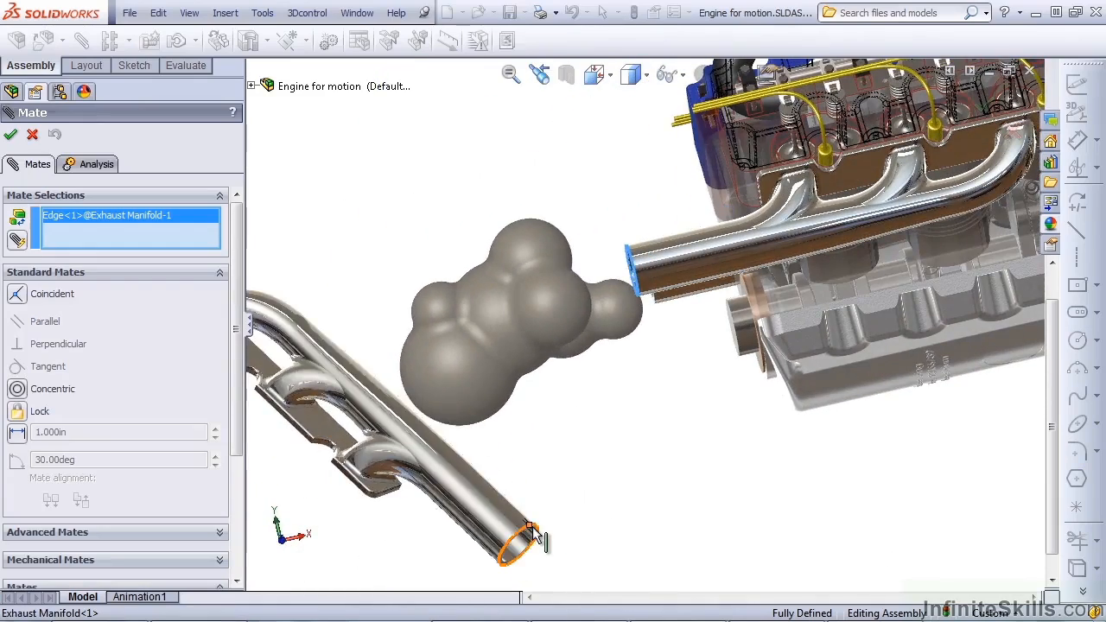
left_click(528, 527)
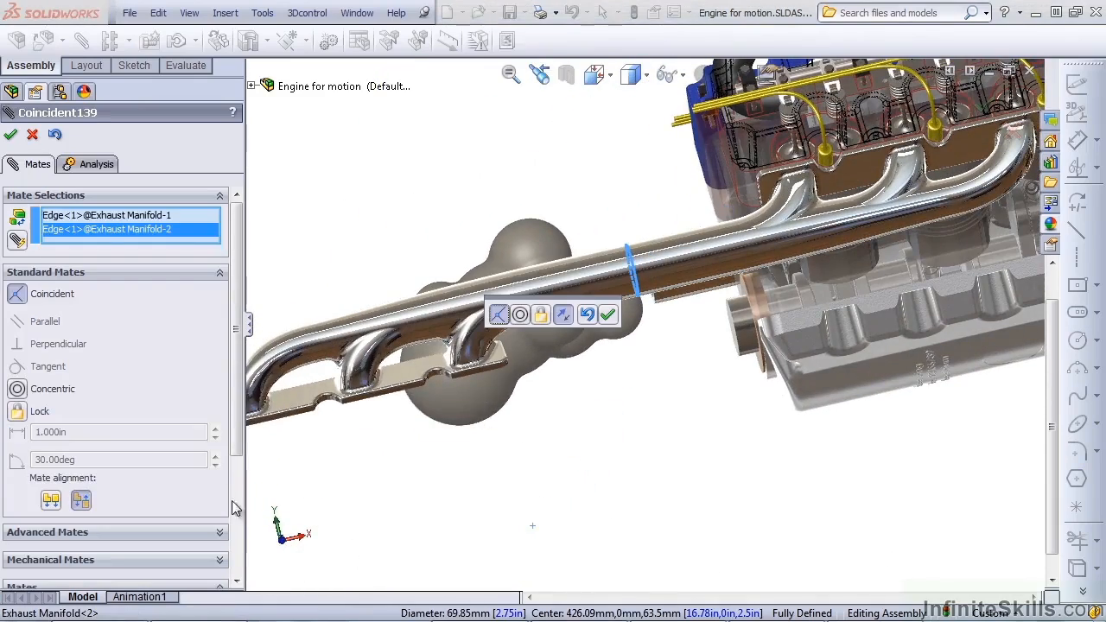
scroll("down", 3)
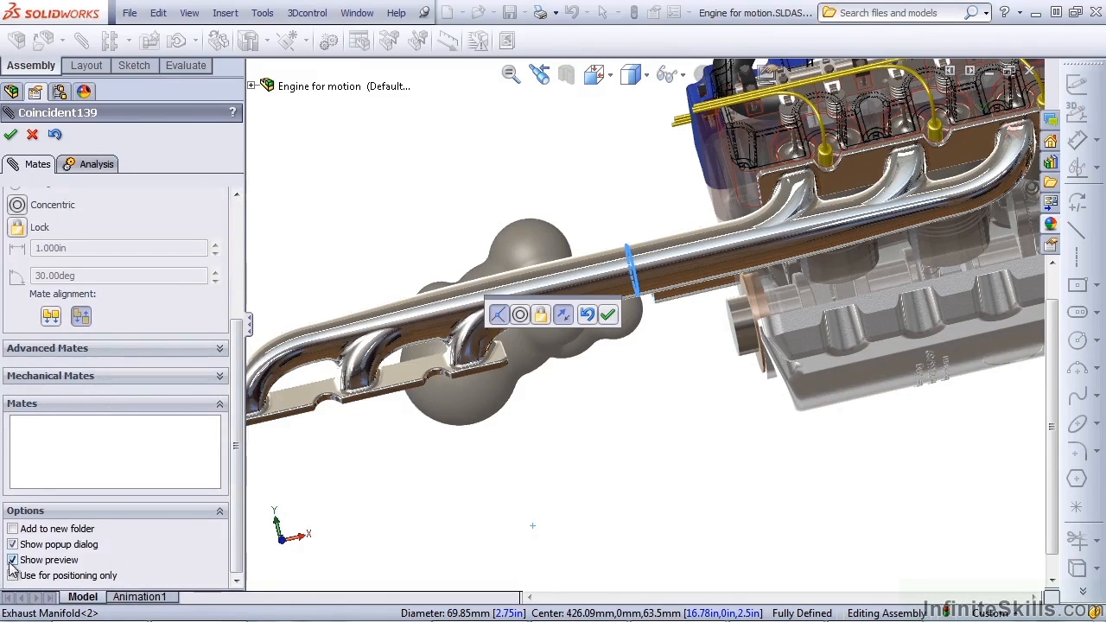
left_click(14, 575)
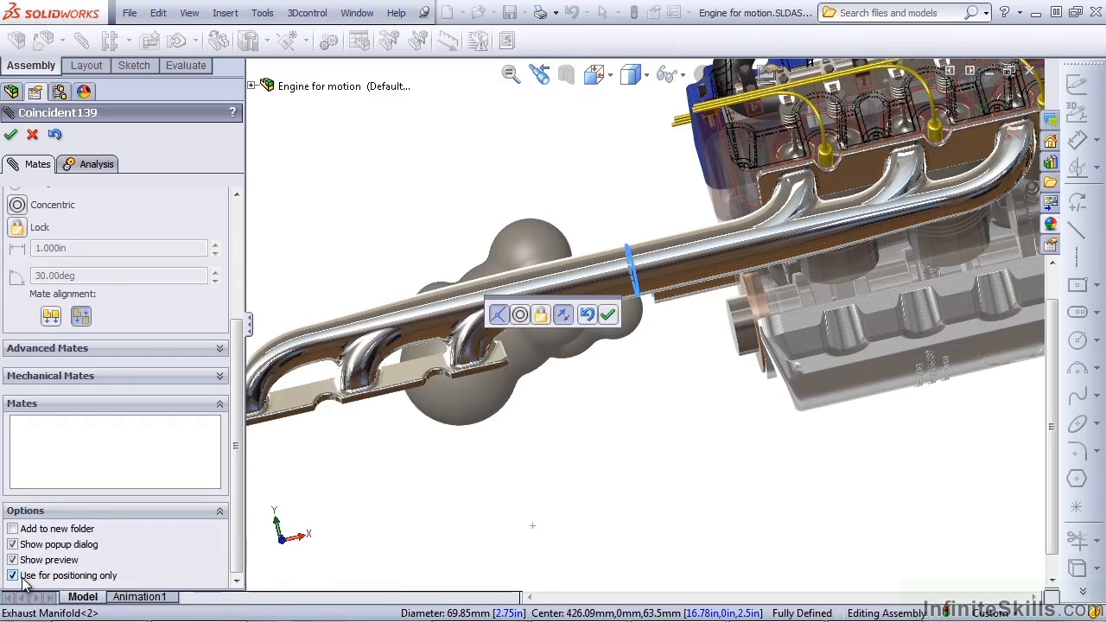
left_click(12, 573)
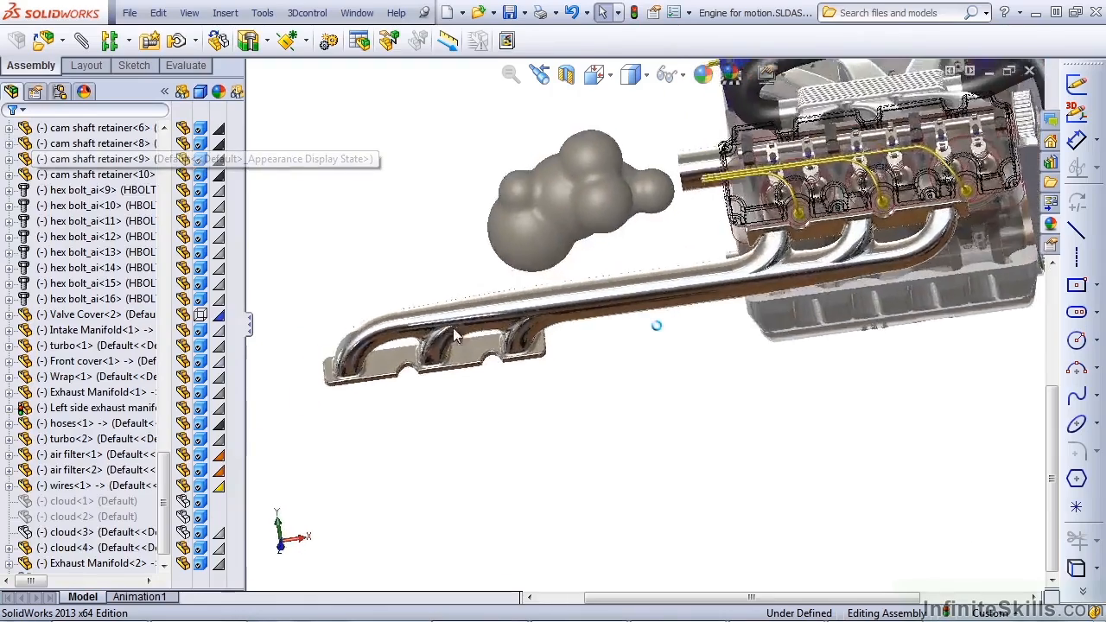
Step: Delete Exhaust Manifold<2> along with its dependent coincident mate via Confirm Delete
left_click(458, 346)
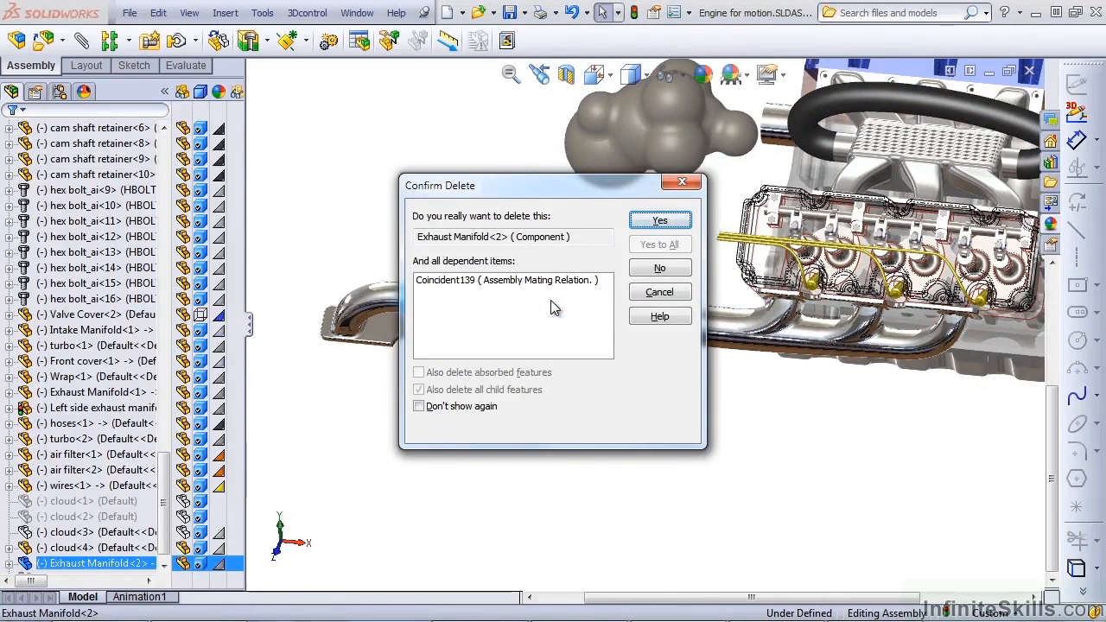
left_click(505, 280)
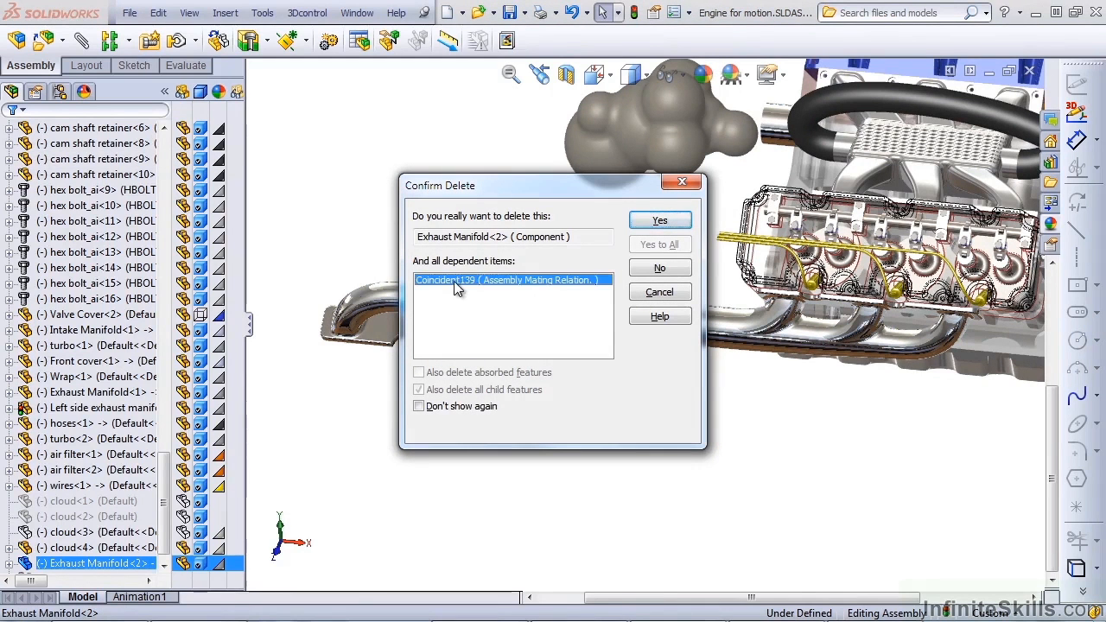
left_click(660, 219)
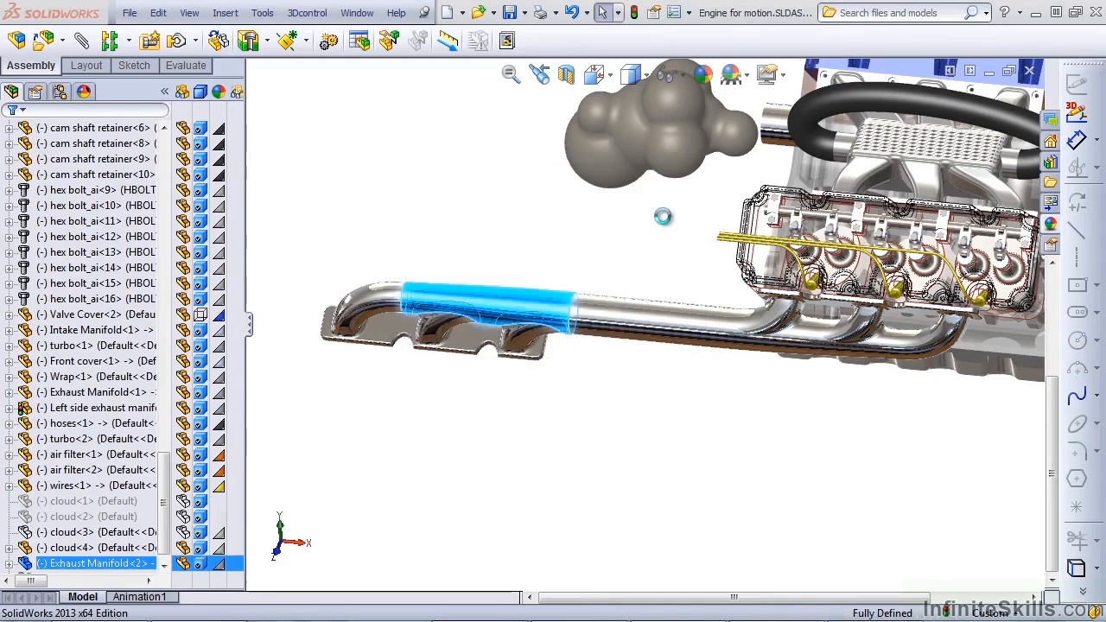